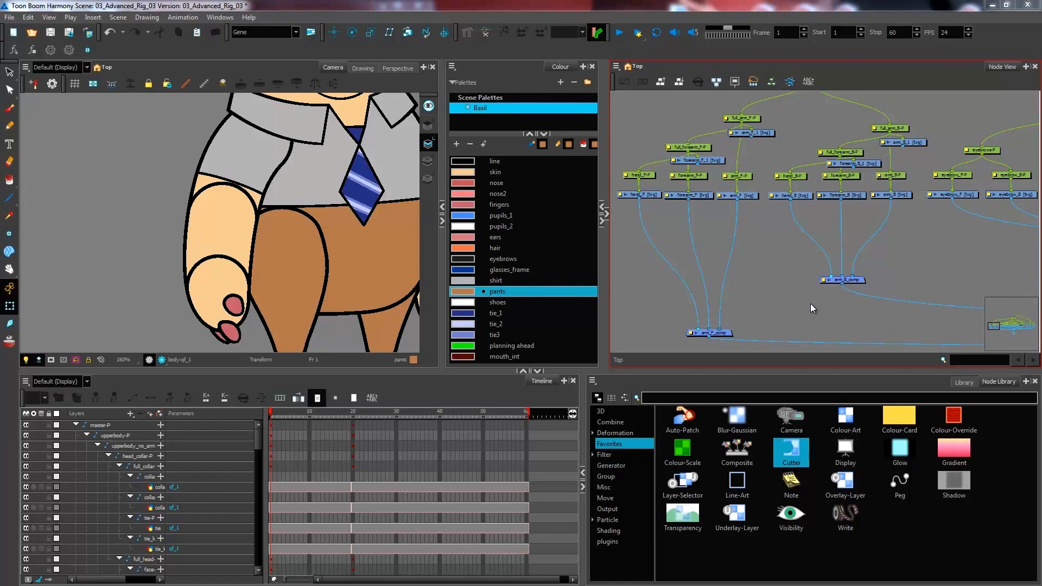
pyautogui.moveTo(823, 439)
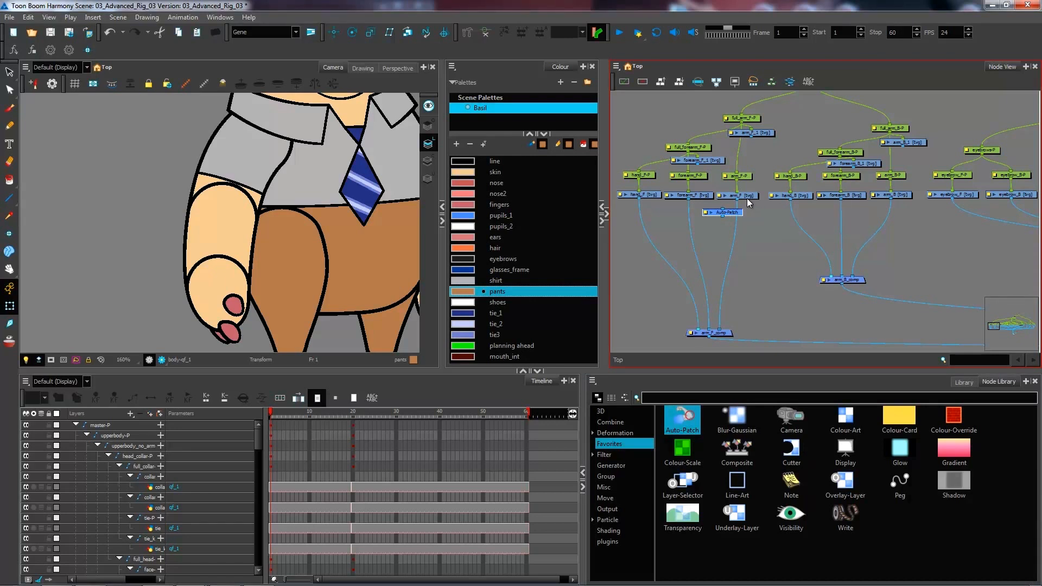
# Drop an Auto-Patch node from Favourites below the arm_F nodes in the Node View
pyautogui.click(737, 195)
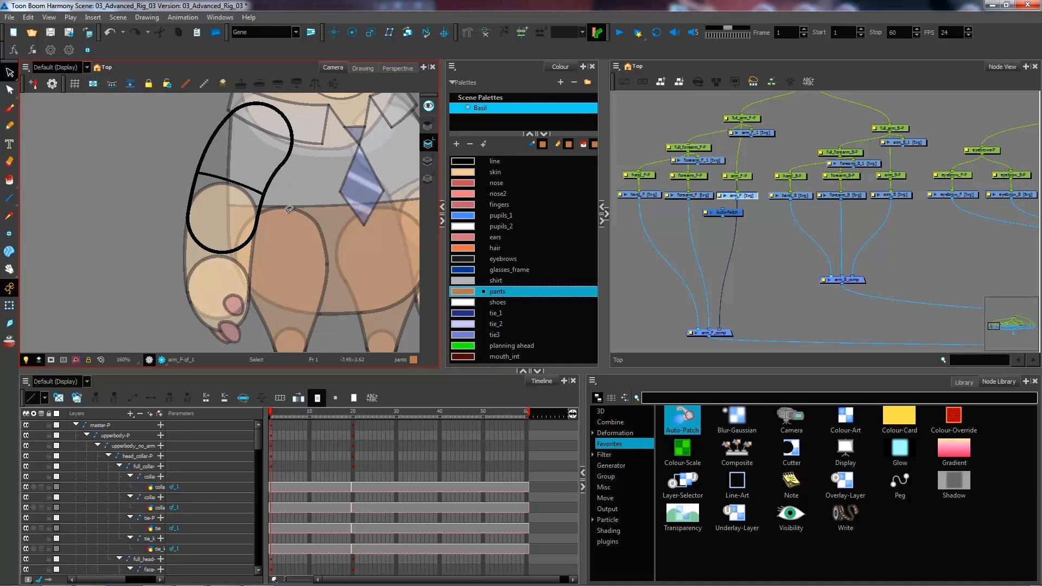
pyautogui.moveTo(287, 178)
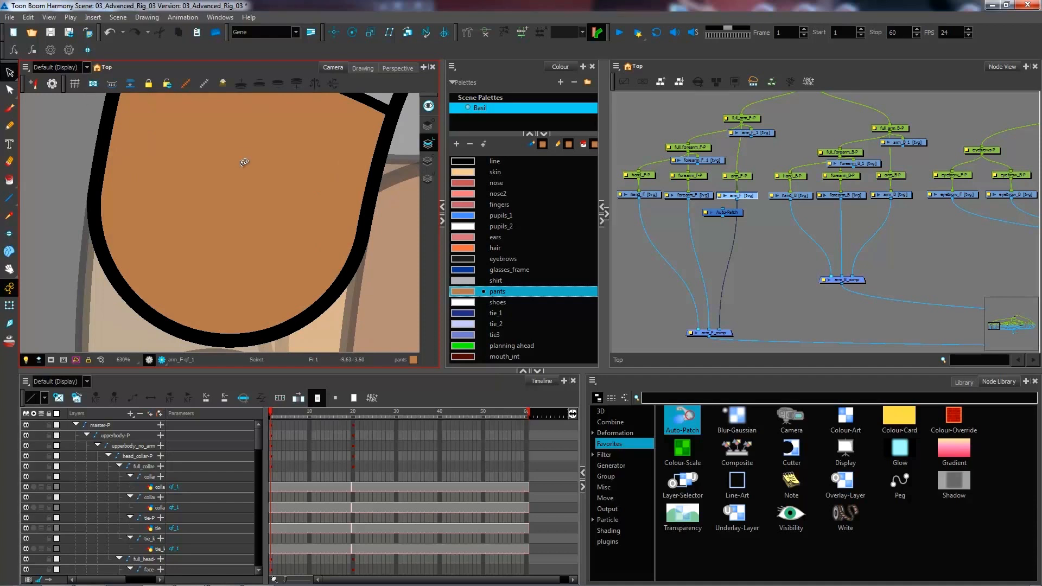
pyautogui.moveTo(367, 221)
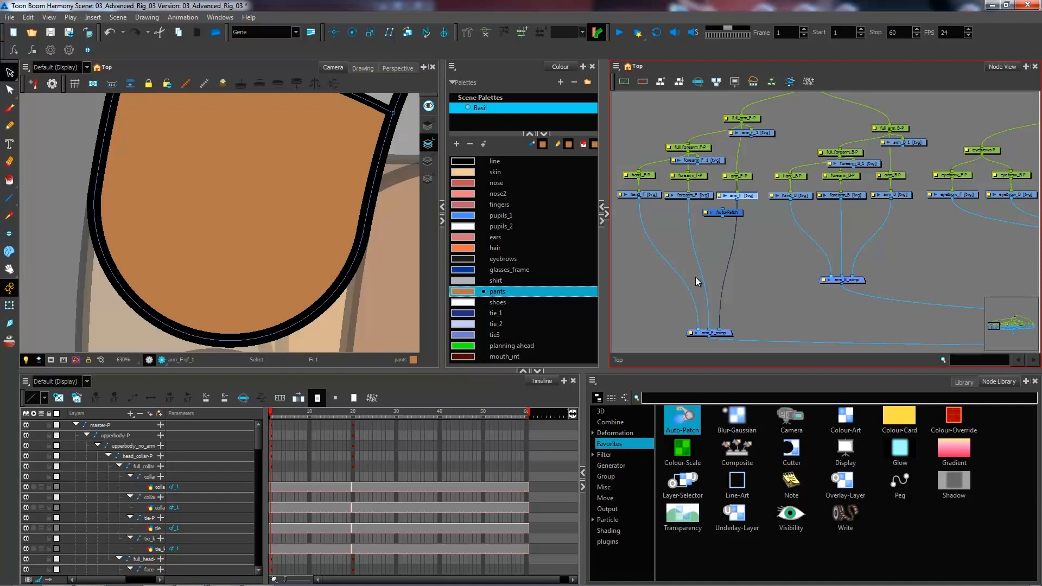
pyautogui.moveTo(299, 313)
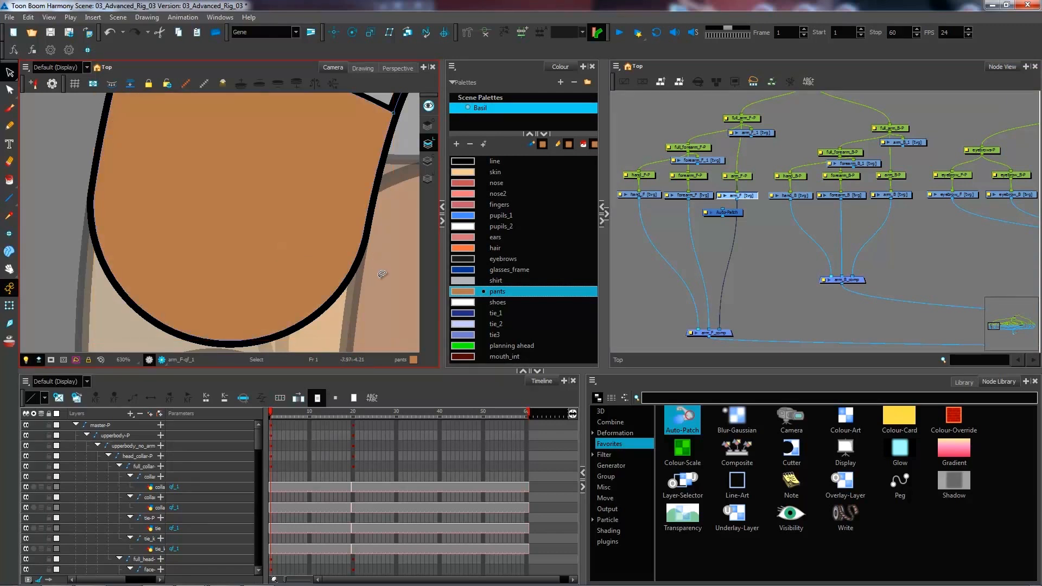
pyautogui.moveTo(296, 232)
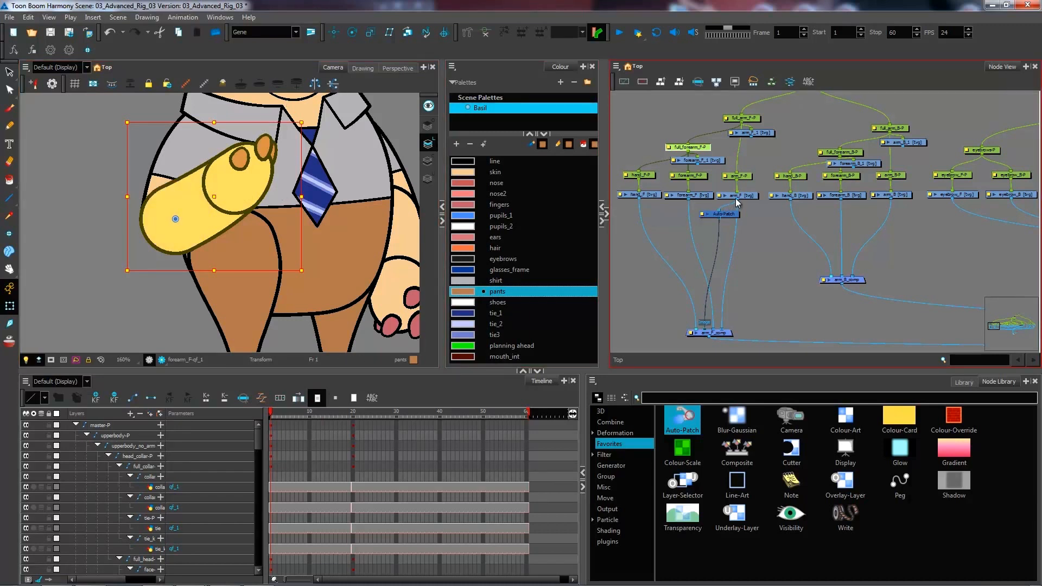
pyautogui.moveTo(717, 223)
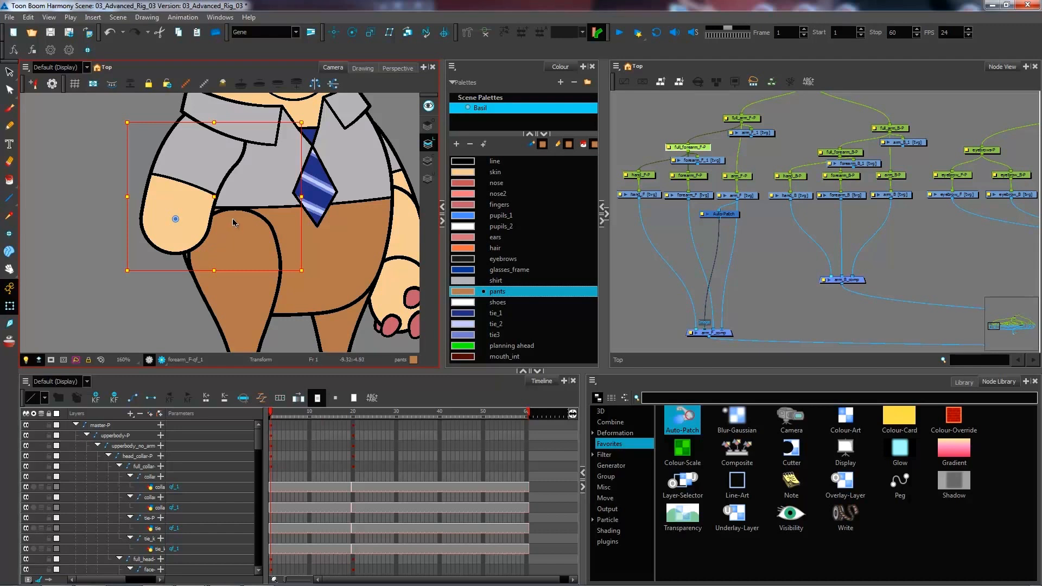
pyautogui.moveTo(233, 238)
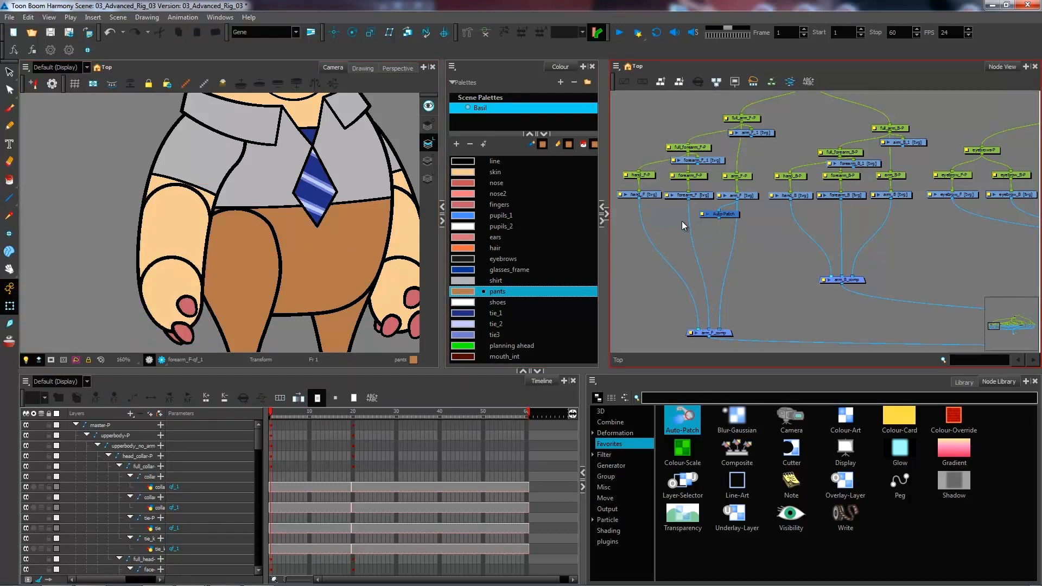
pyautogui.moveTo(883, 361)
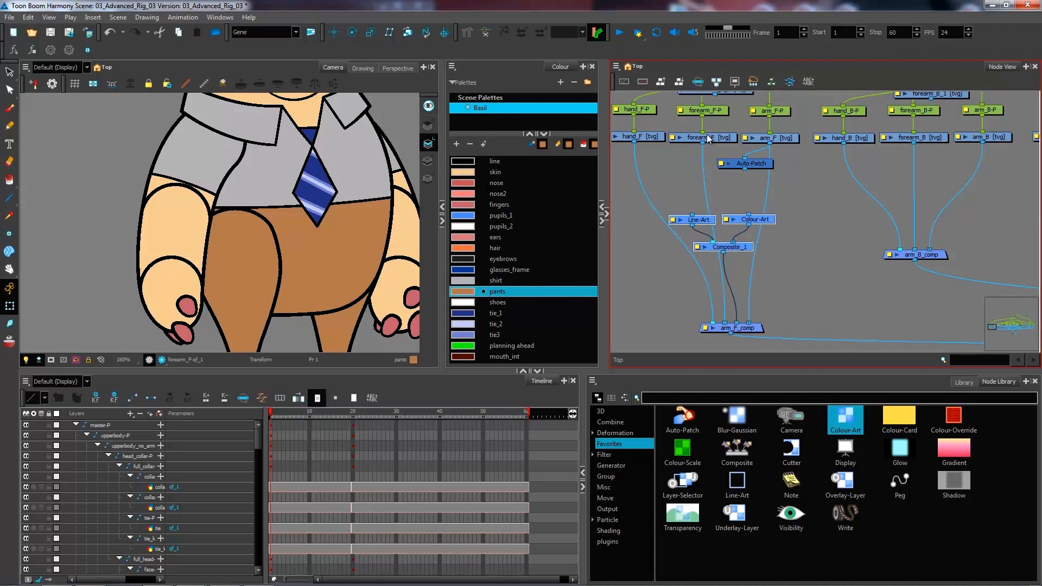
pyautogui.moveTo(716, 197)
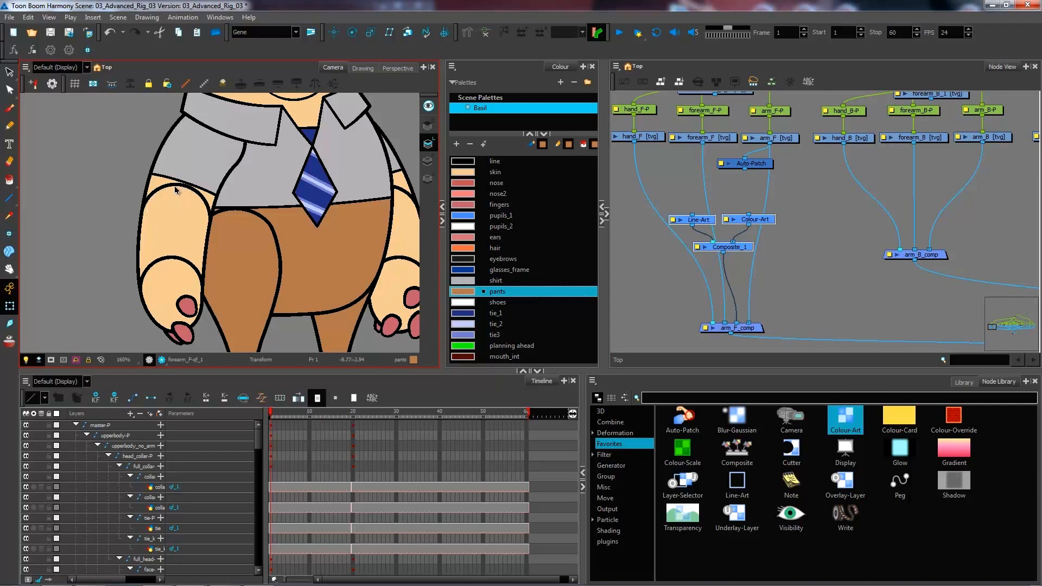
pyautogui.moveTo(517, 213)
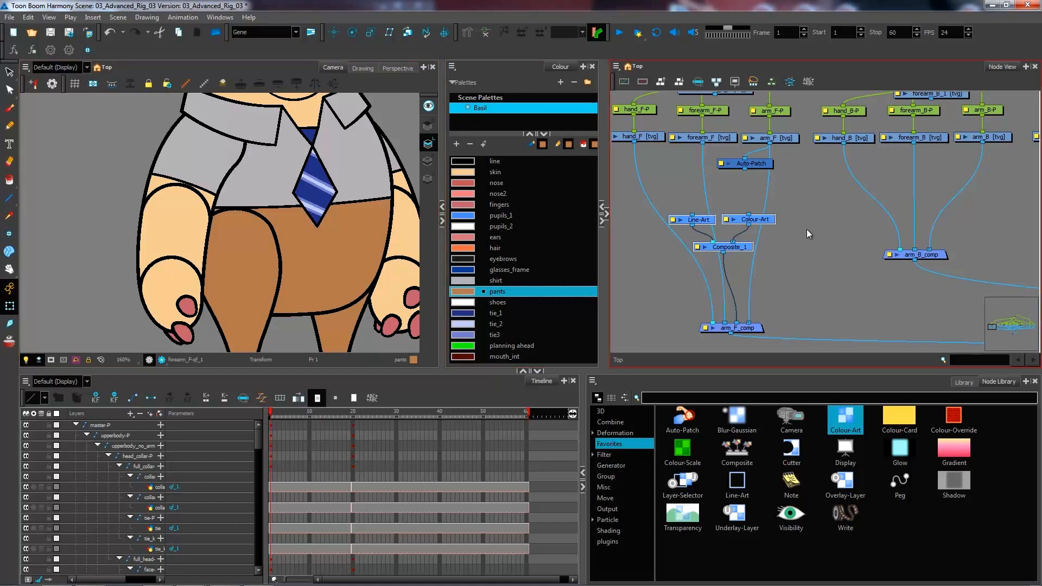
pyautogui.moveTo(706, 201)
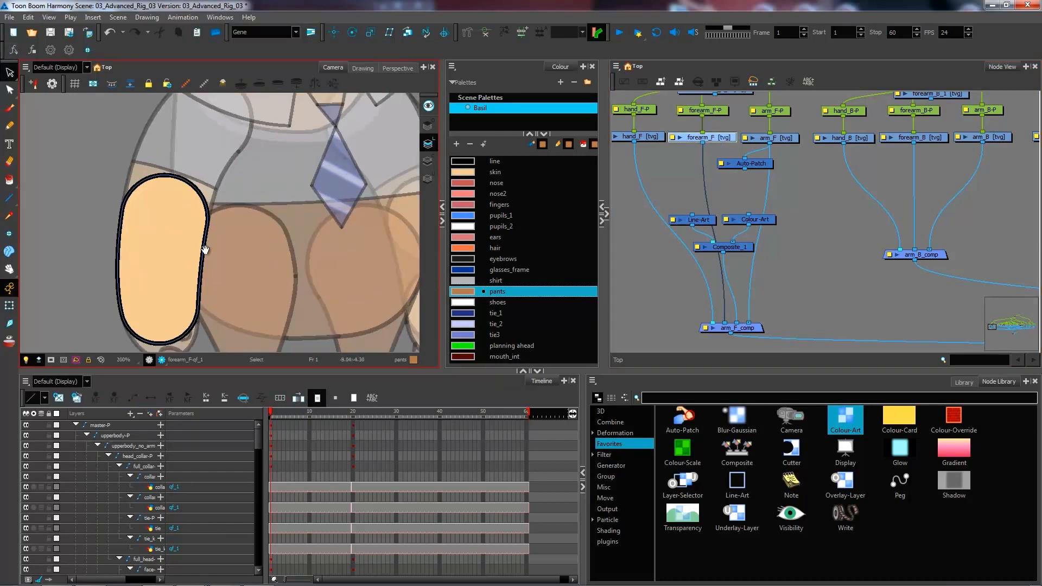
# Scroll the Node View to reach forearm_F's cable for rerouting through the patch chain
pyautogui.scroll(-3)
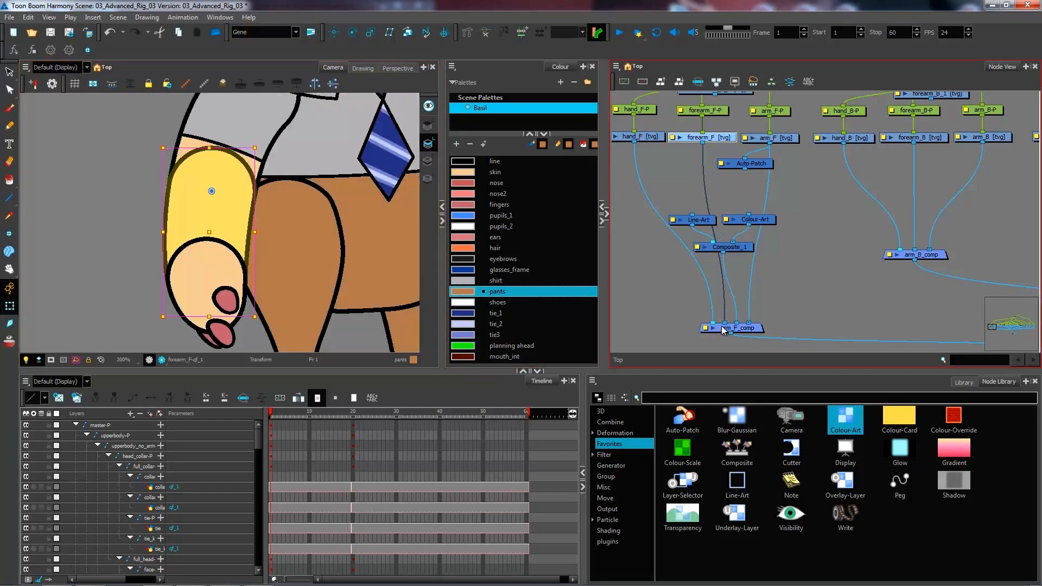
pyautogui.moveTo(723, 309)
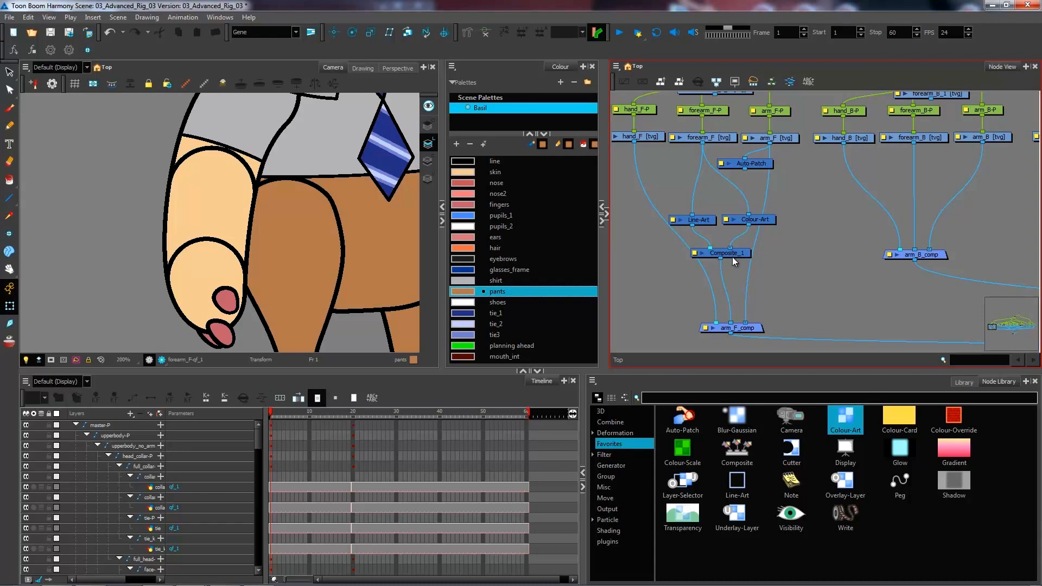
pyautogui.moveTo(705, 140)
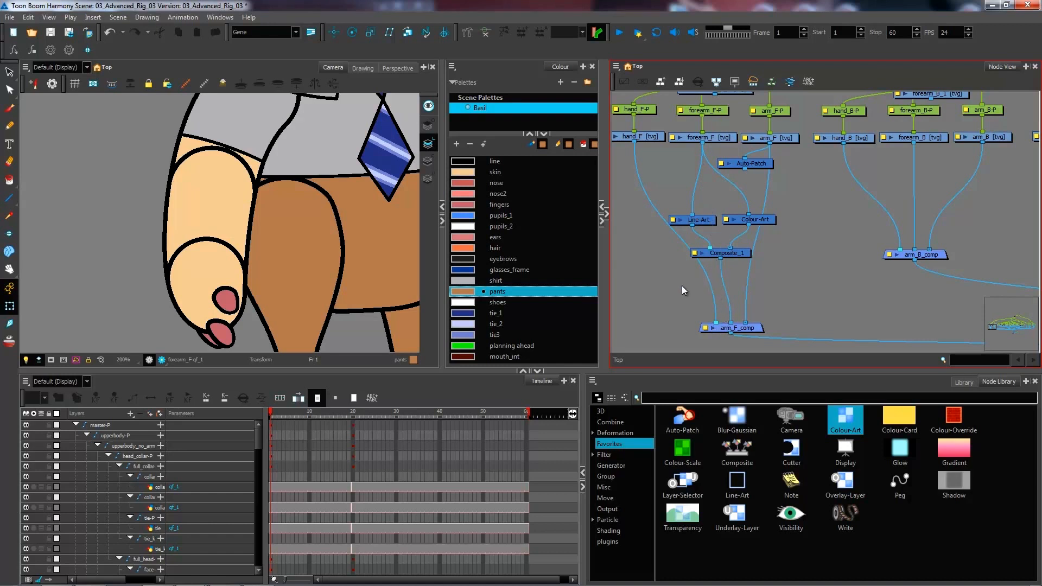
pyautogui.moveTo(673, 284)
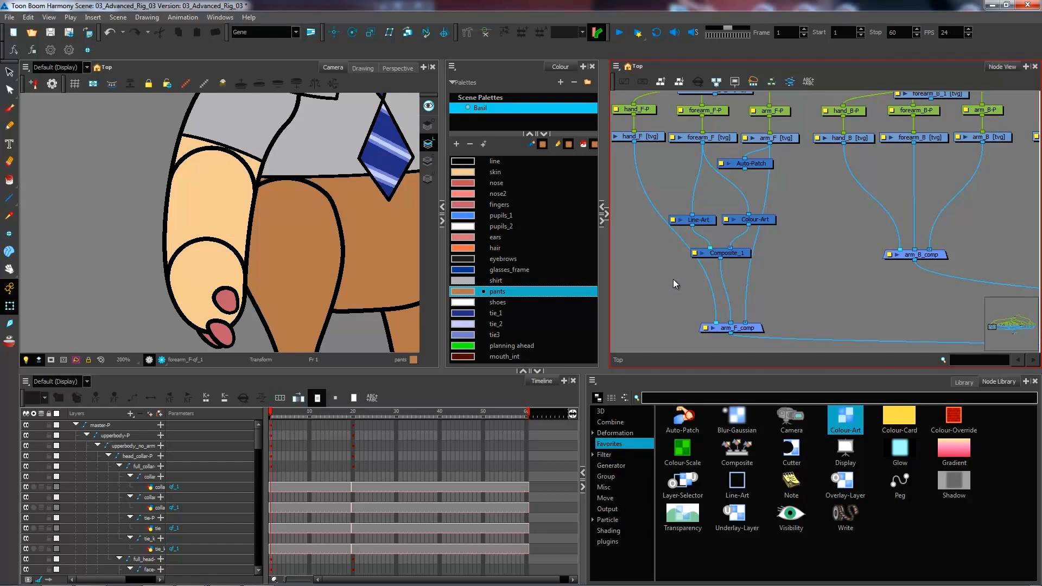
pyautogui.moveTo(684, 283)
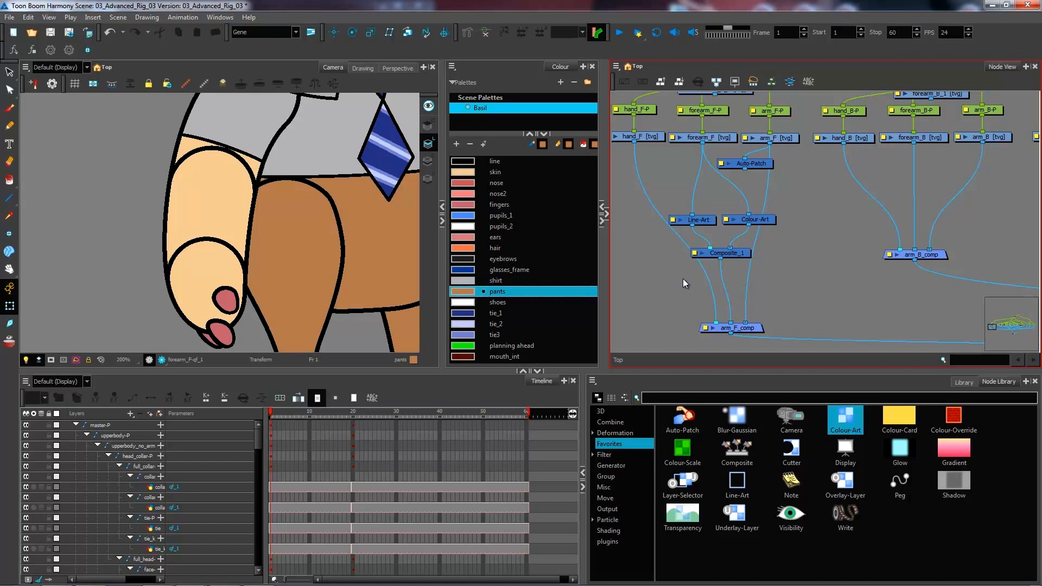
pyautogui.moveTo(689, 285)
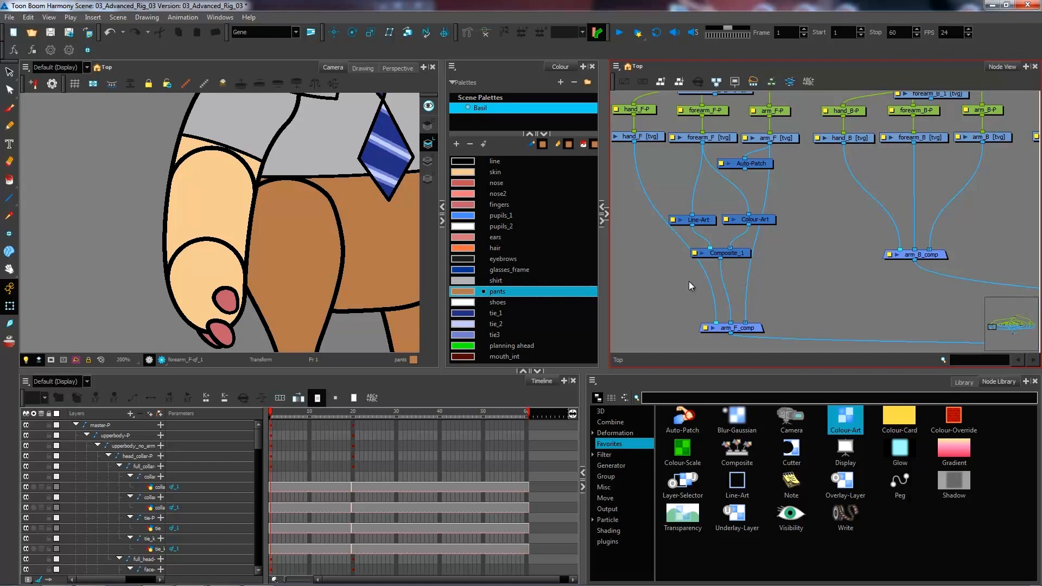
pyautogui.moveTo(686, 293)
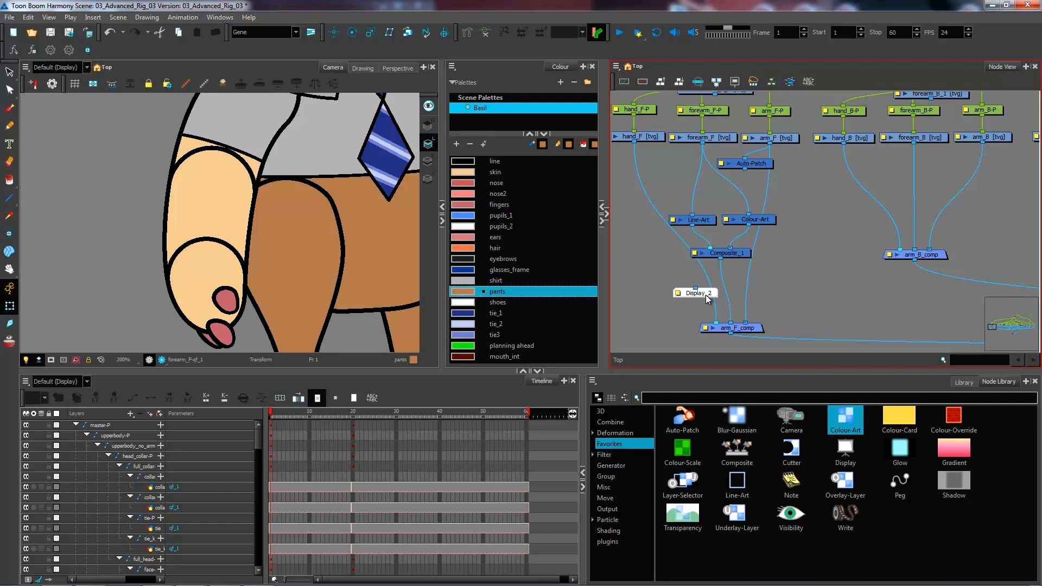
pyautogui.moveTo(712, 302)
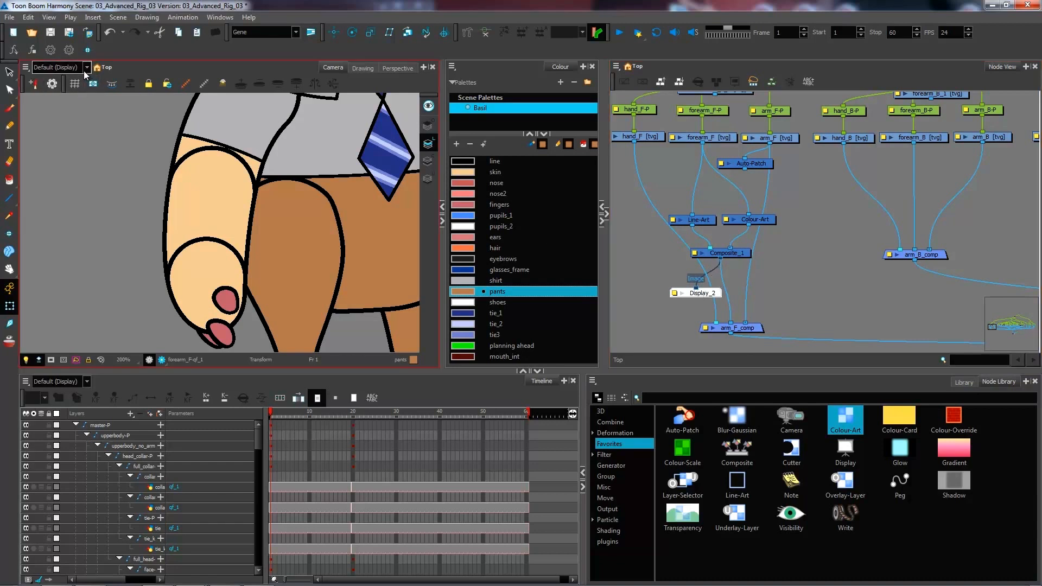
# Switch the Camera view's display output to Display_2 only
pyautogui.click(86, 67)
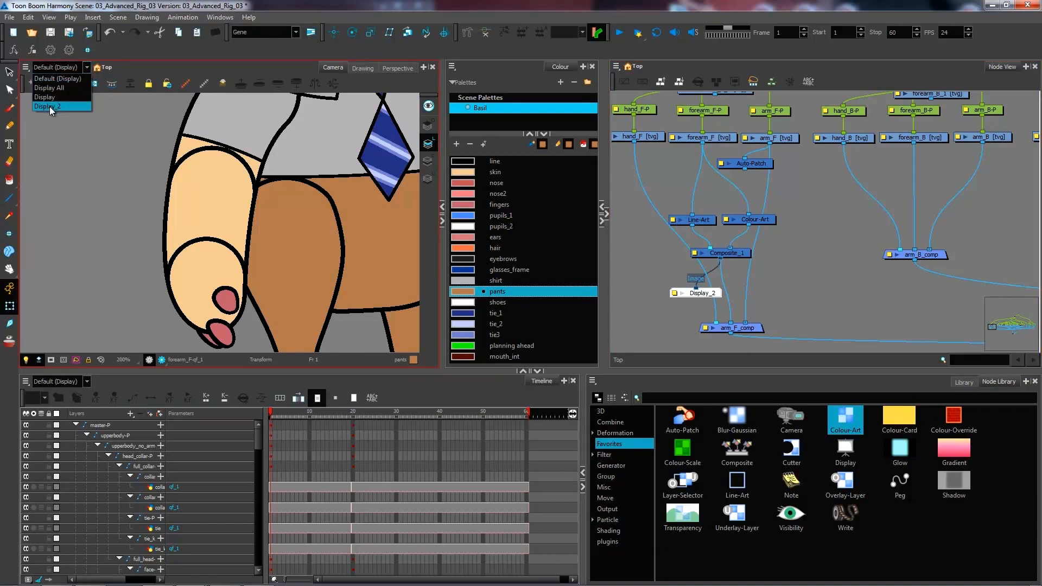
pyautogui.click(50, 106)
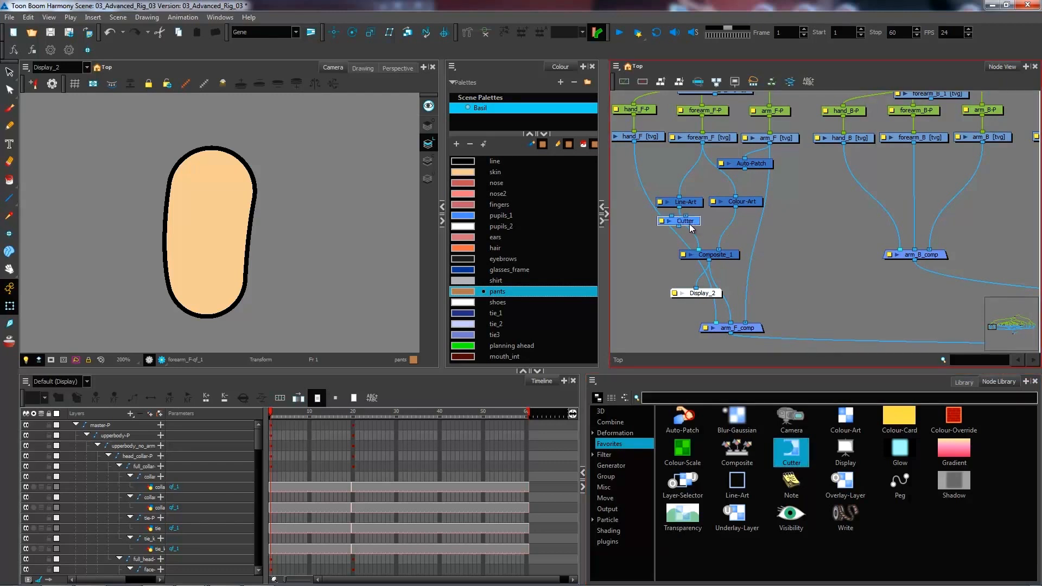
# Select the new Cutter node to wire it into the forearm_F composite chain
pyautogui.click(678, 225)
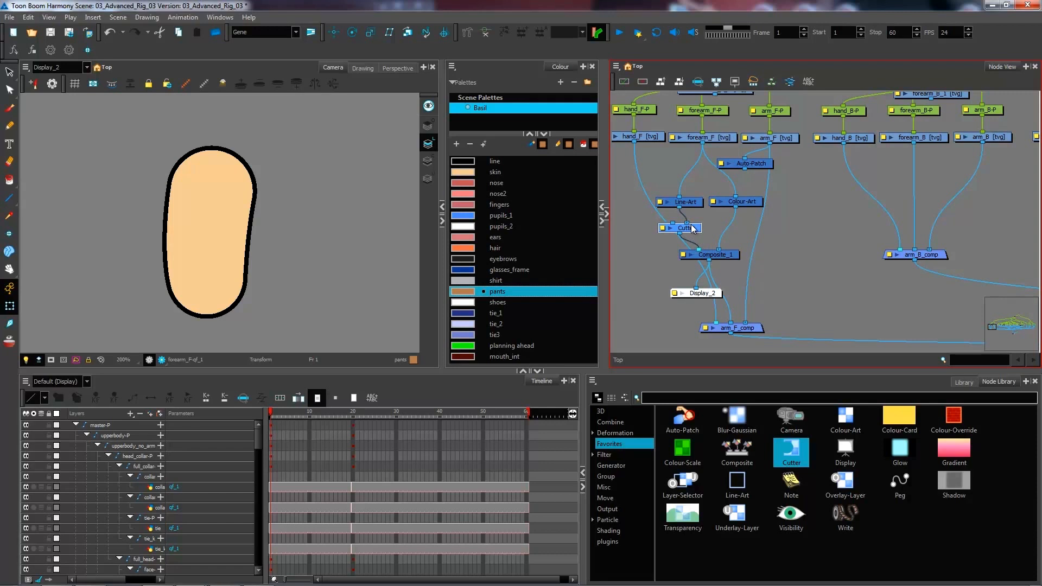
pyautogui.moveTo(672, 225)
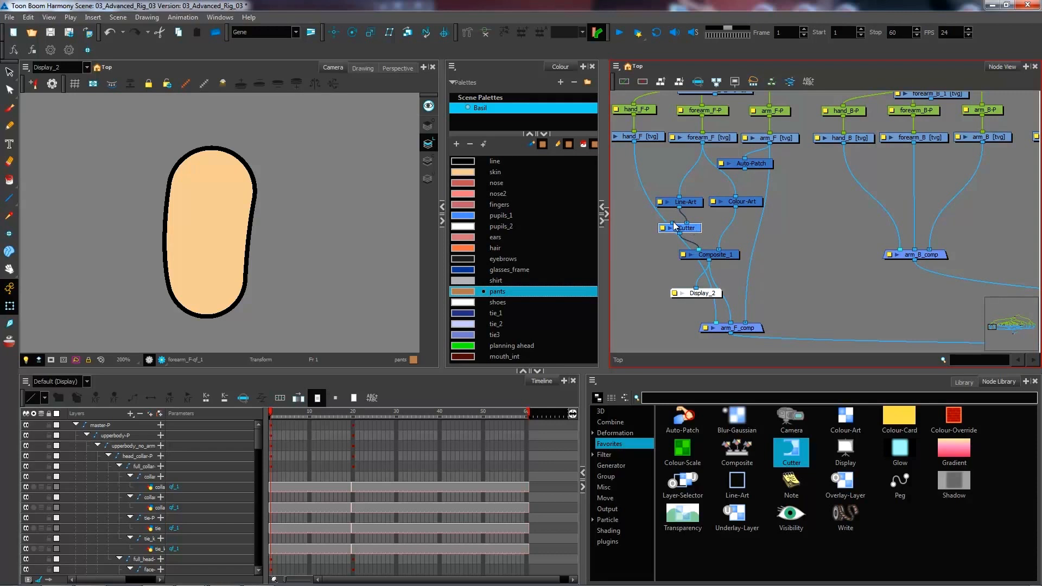
pyautogui.moveTo(678, 225)
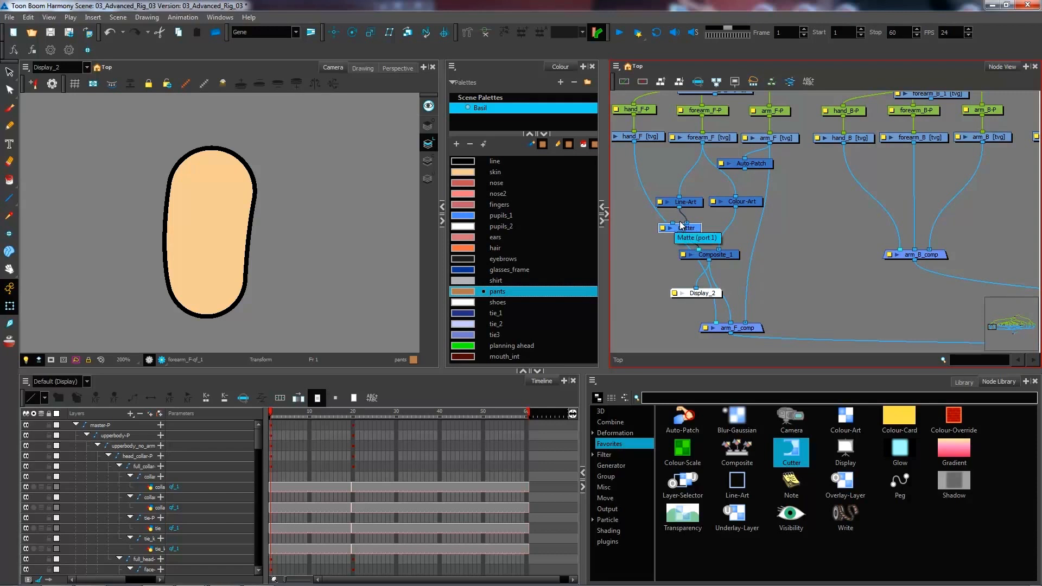
pyautogui.moveTo(679, 226)
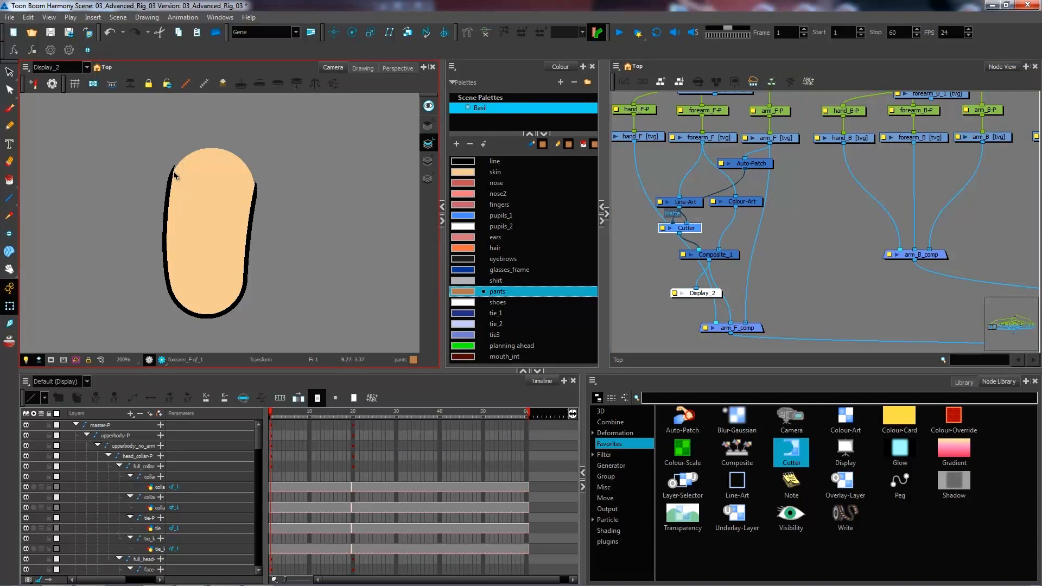
pyautogui.moveTo(240, 172)
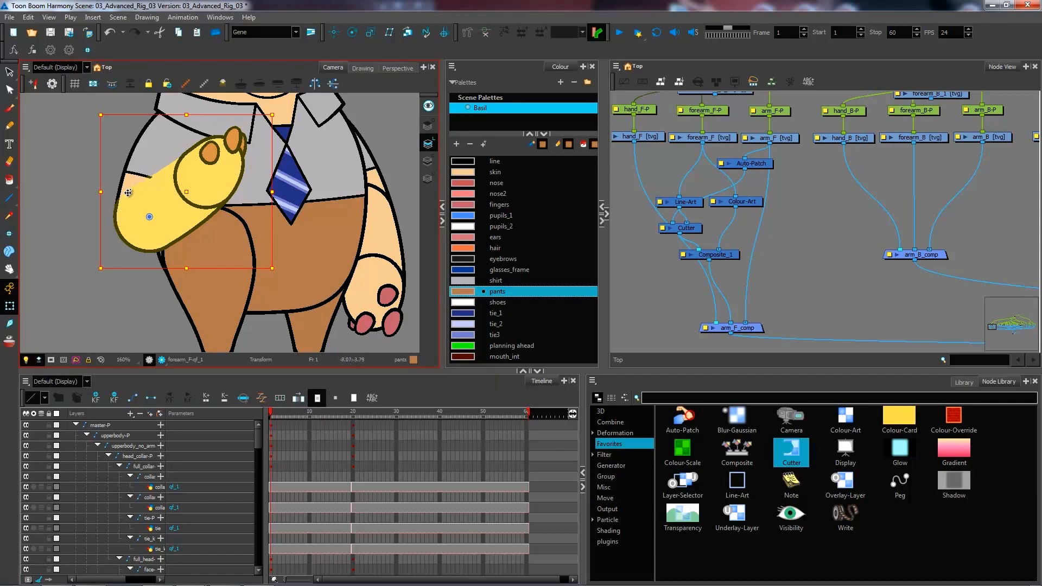
# Rotate the front forearm up at the elbow so it overlaps the upper arm
pyautogui.moveTo(128, 194); pyautogui.dragTo(172, 174)
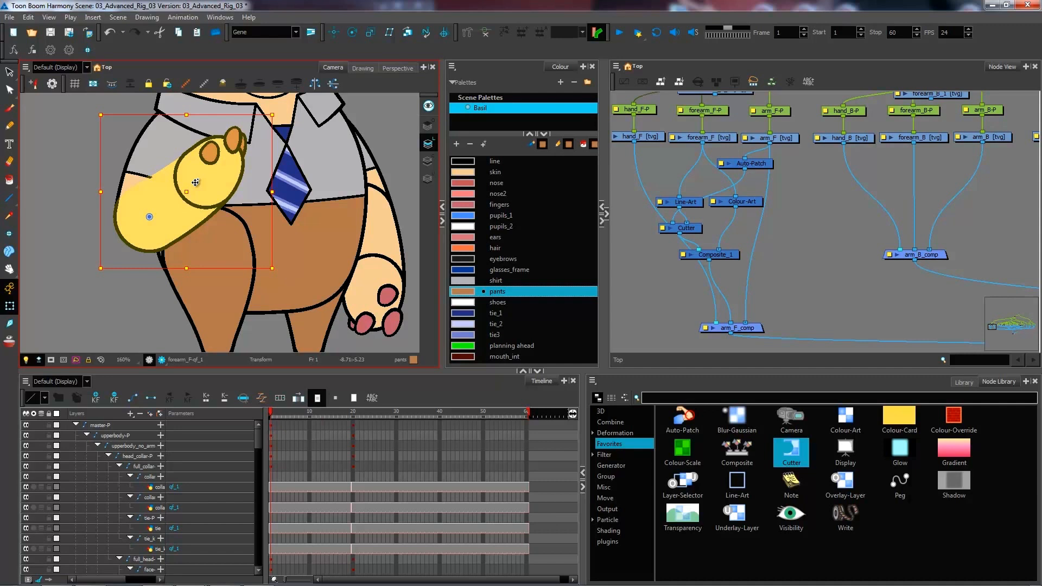
pyautogui.moveTo(196, 182); pyautogui.dragTo(207, 158)
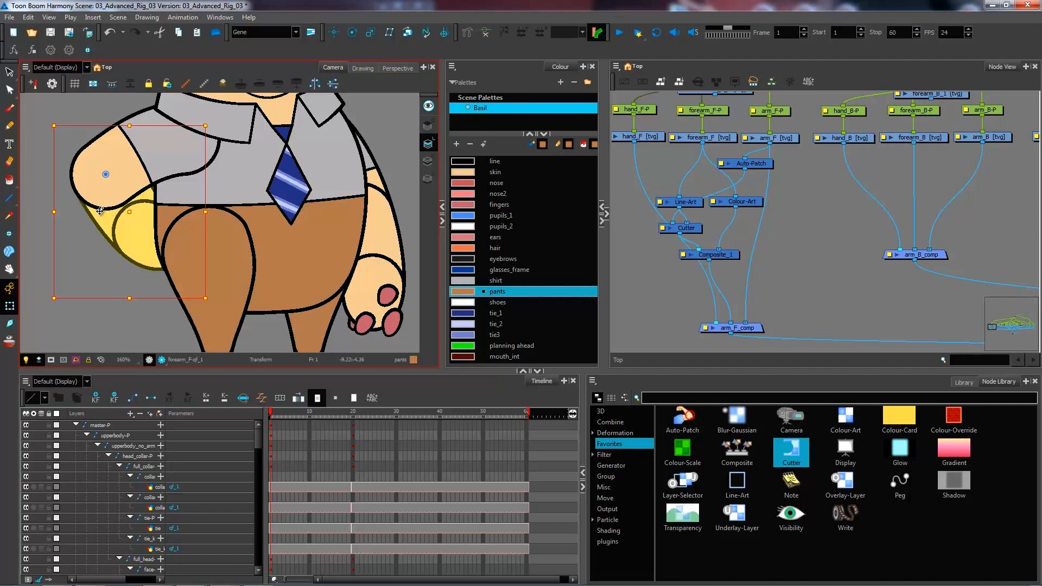
pyautogui.moveTo(786, 249)
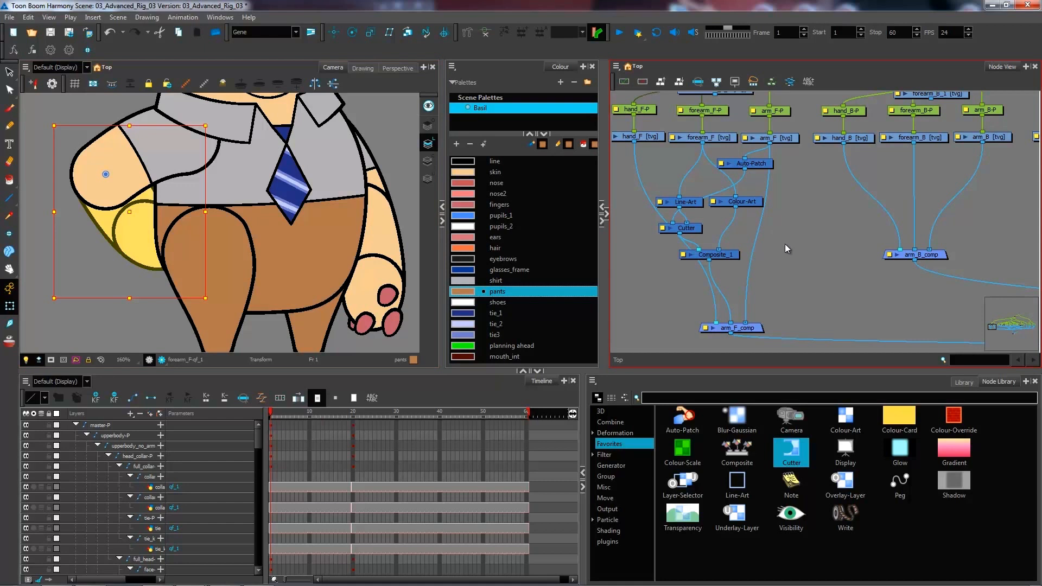
pyautogui.moveTo(677, 195)
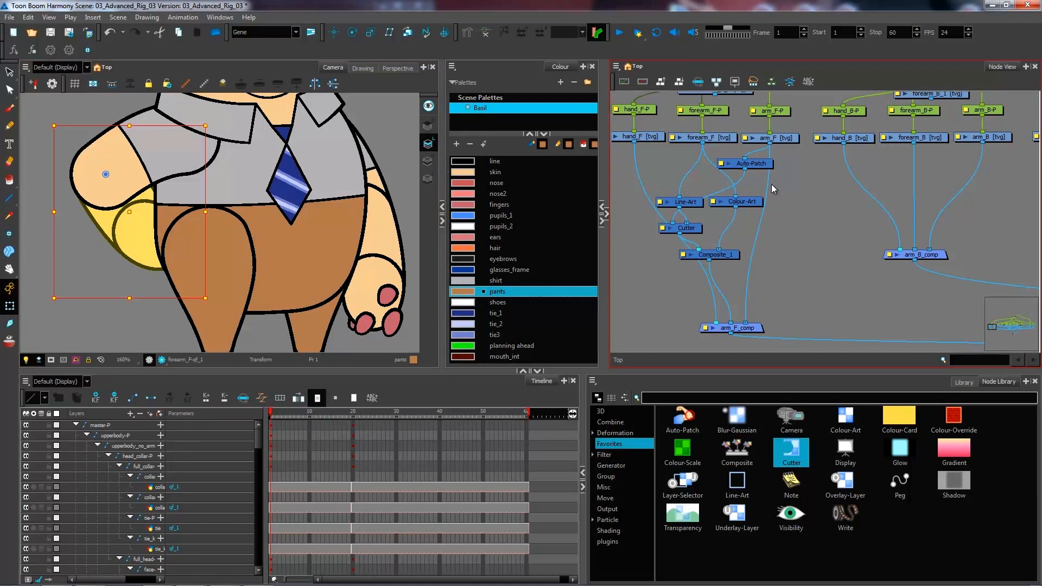
pyautogui.moveTo(799, 227)
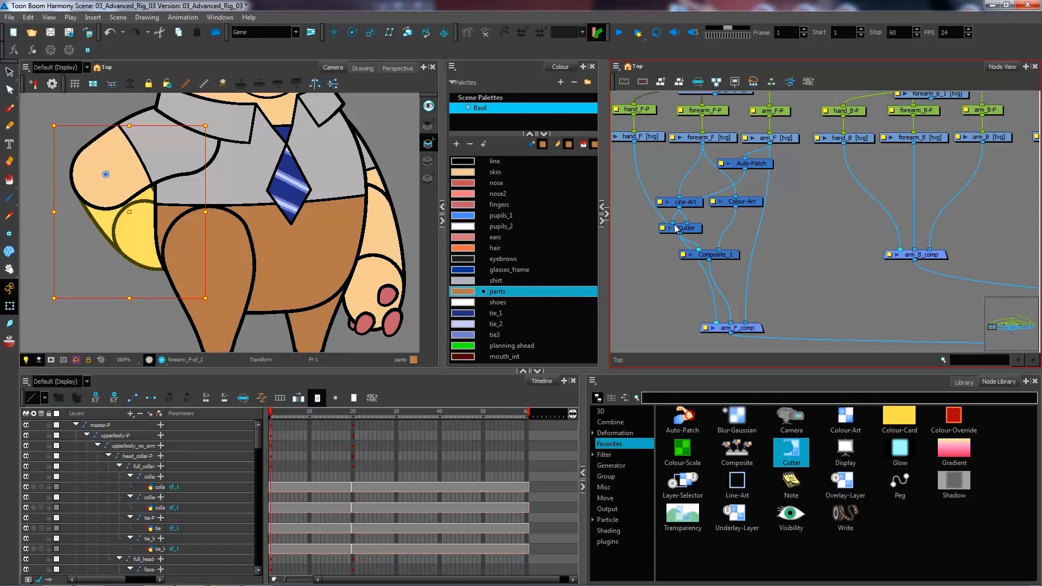
pyautogui.moveTo(717, 220)
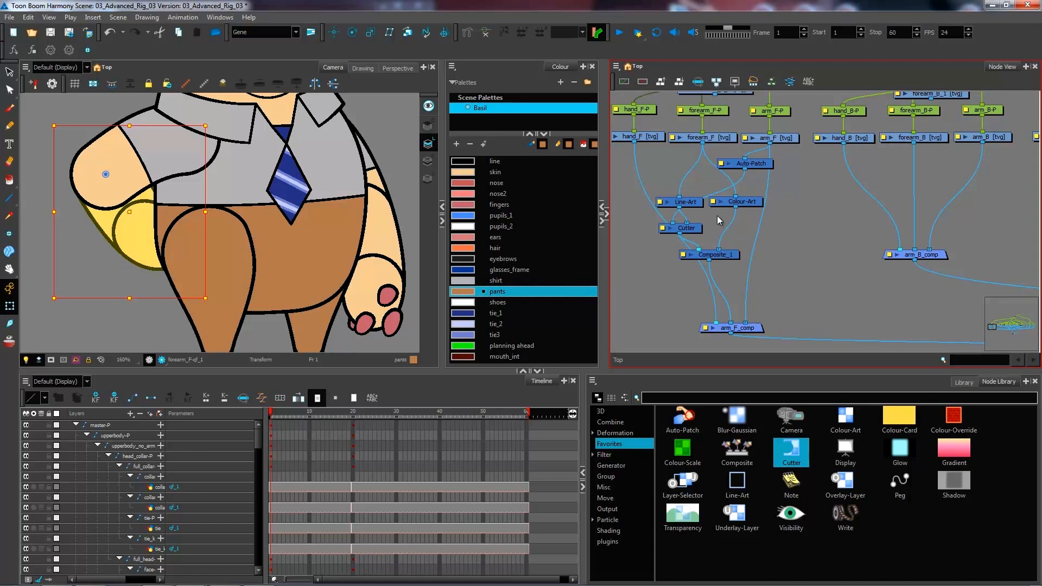
pyautogui.moveTo(777, 269)
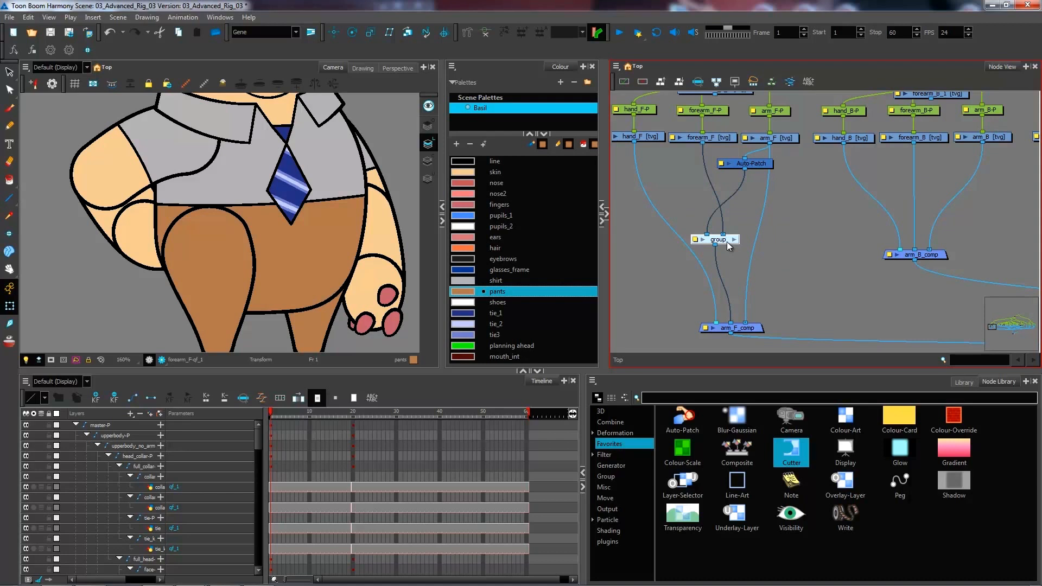
# Enter the new group to inspect its Multi-Port-In/Out wiring
pyautogui.doubleClick(716, 239)
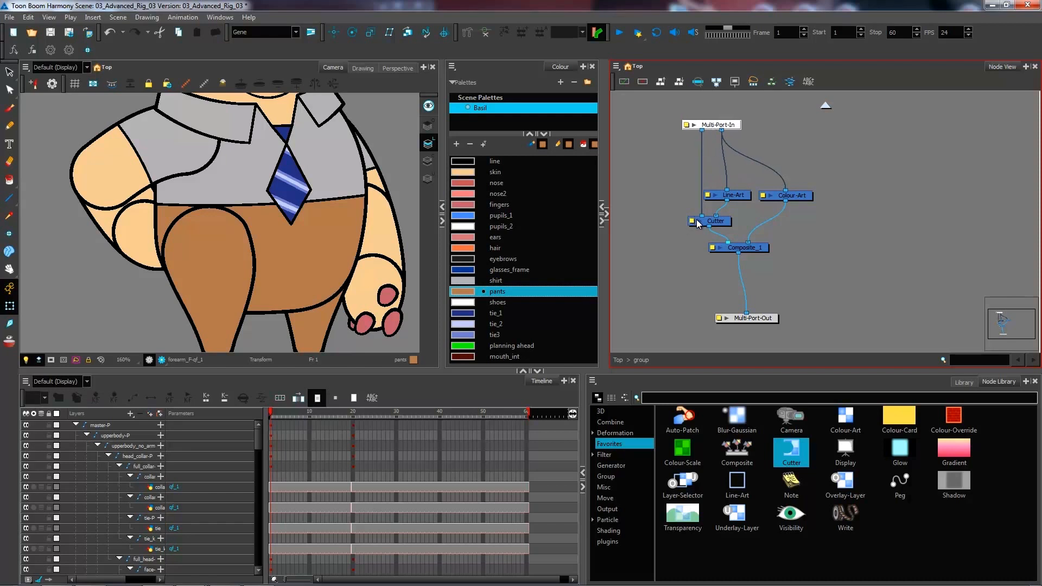
pyautogui.moveTo(708, 219)
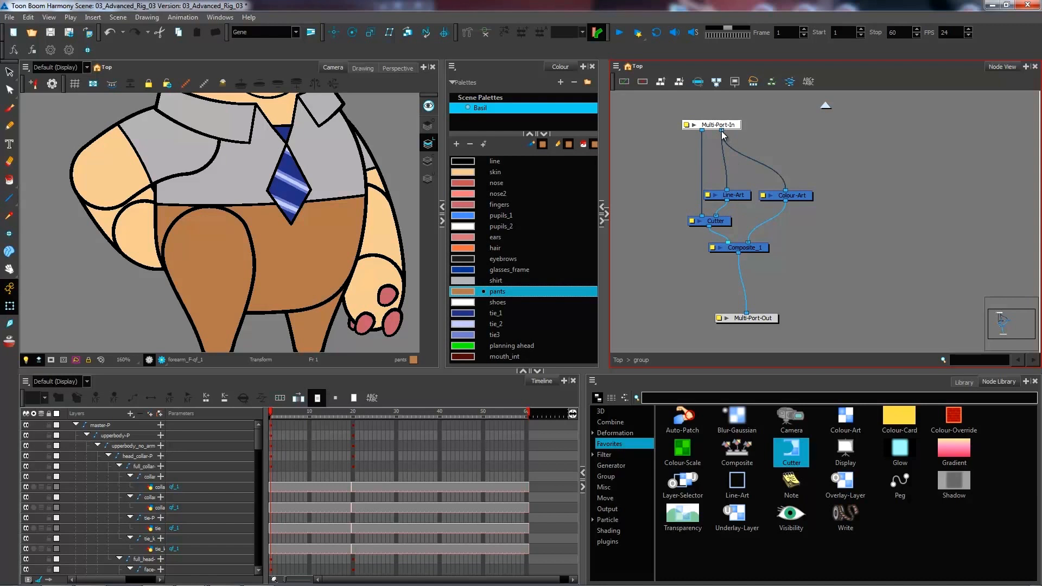
pyautogui.moveTo(782, 196)
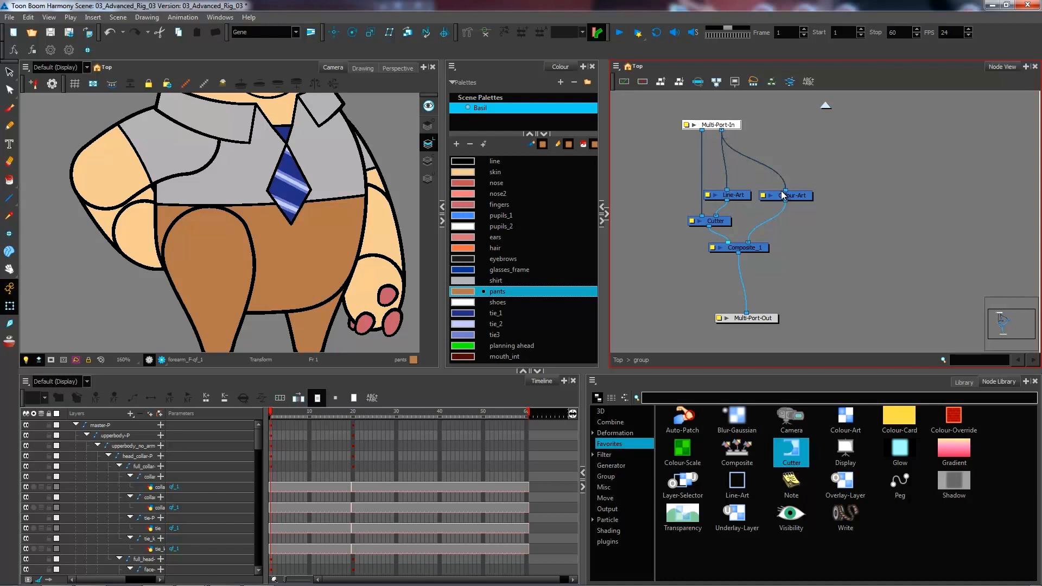
pyautogui.moveTo(784, 195)
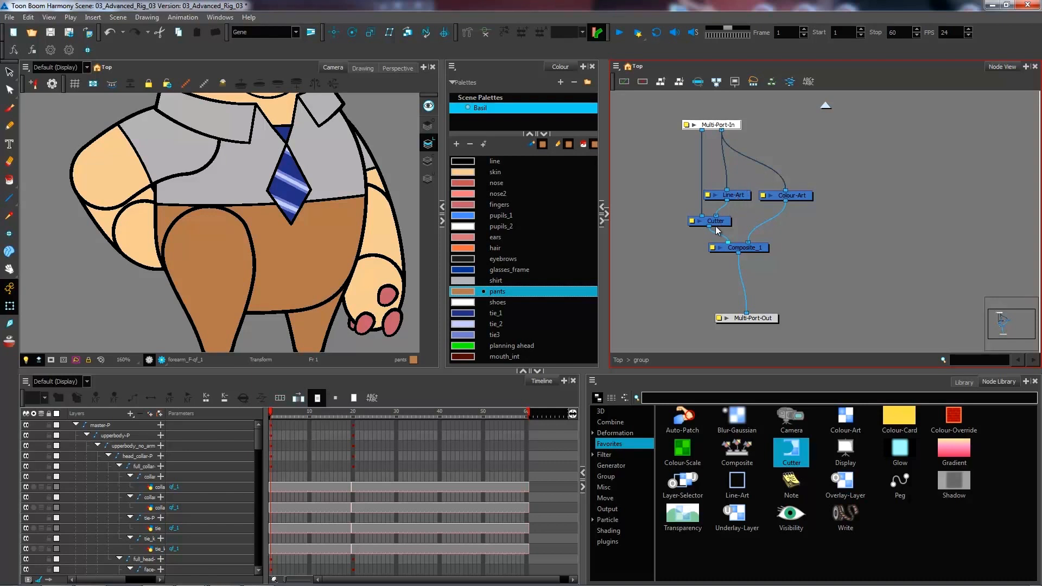
pyautogui.moveTo(698, 165)
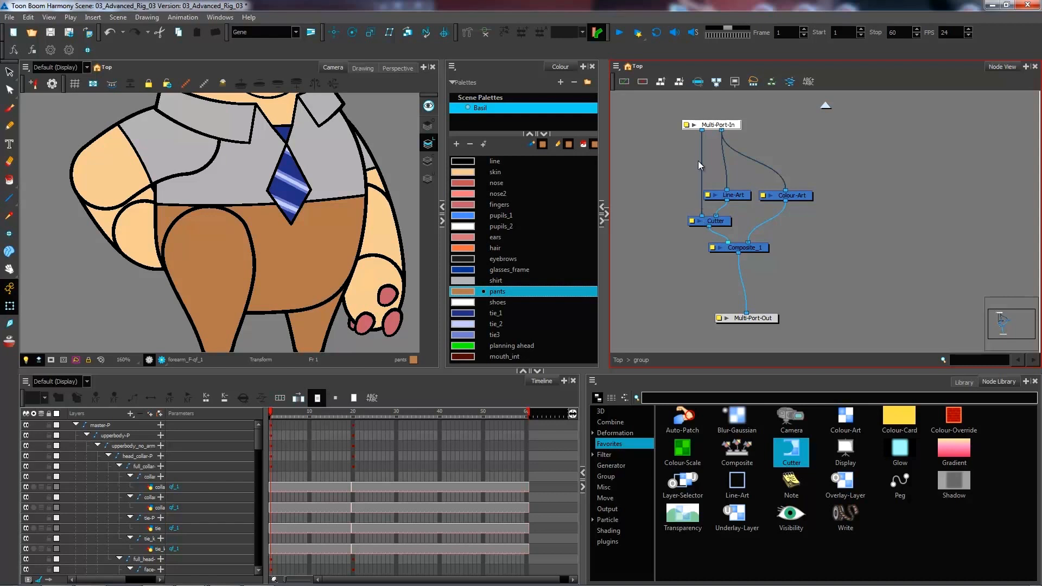
pyautogui.moveTo(659, 323)
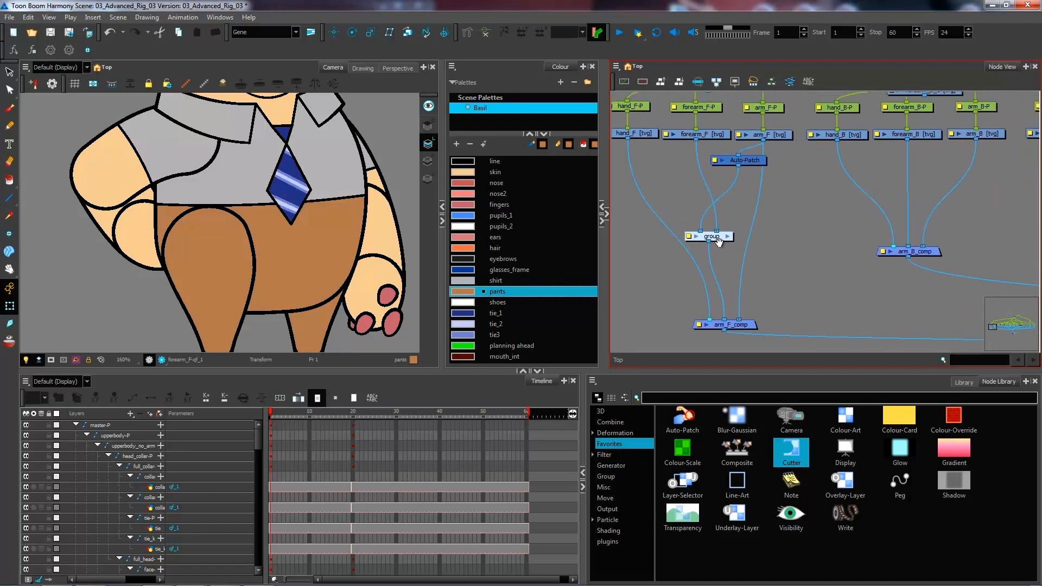
# Rename the group node to output_merge_gr in Layer Properties
pyautogui.doubleClick(711, 236)
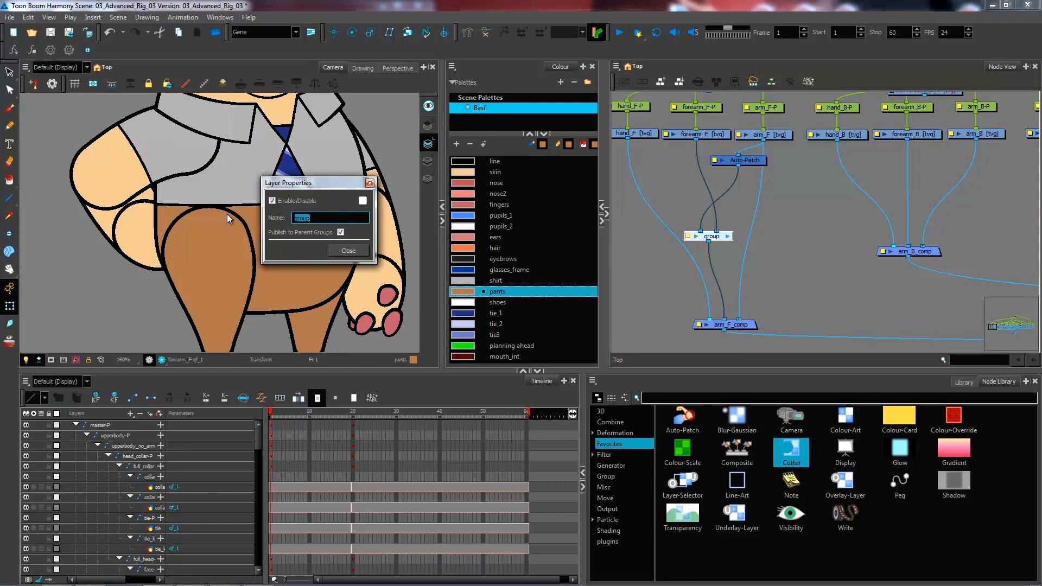
pyautogui.write('o')
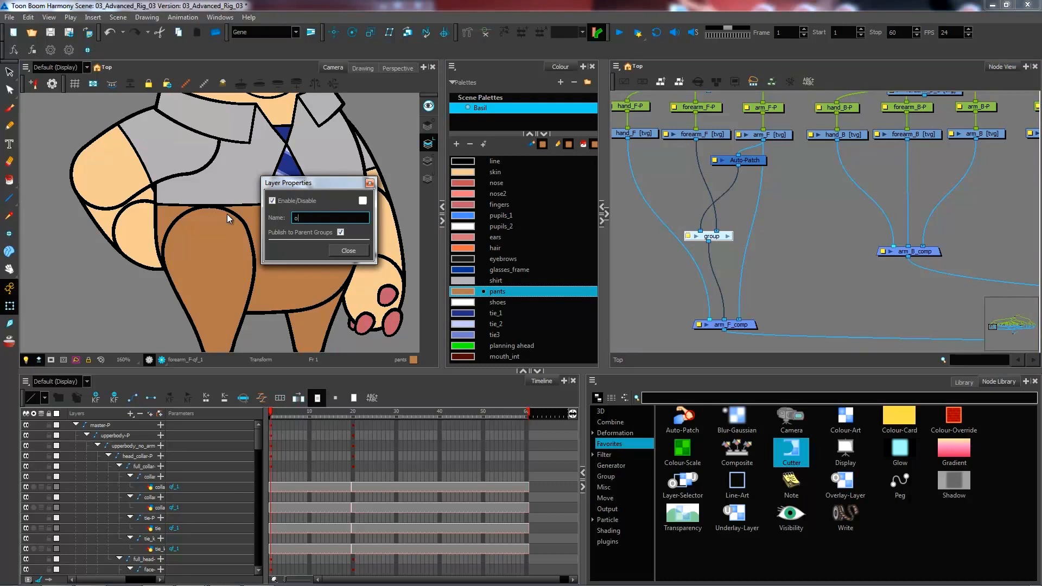
pyautogui.write('utput_merge_gr')
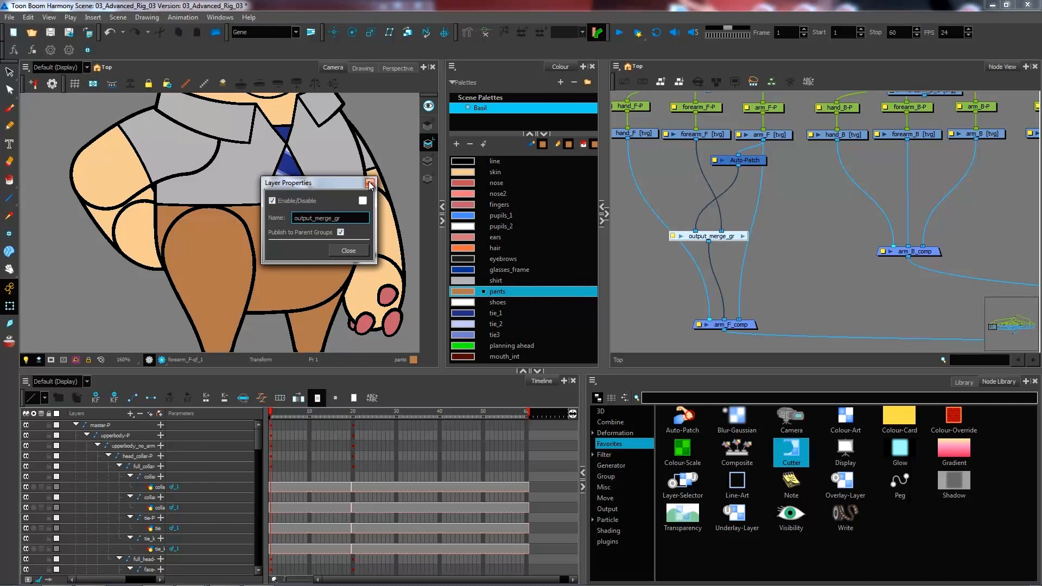
pyautogui.click(370, 182)
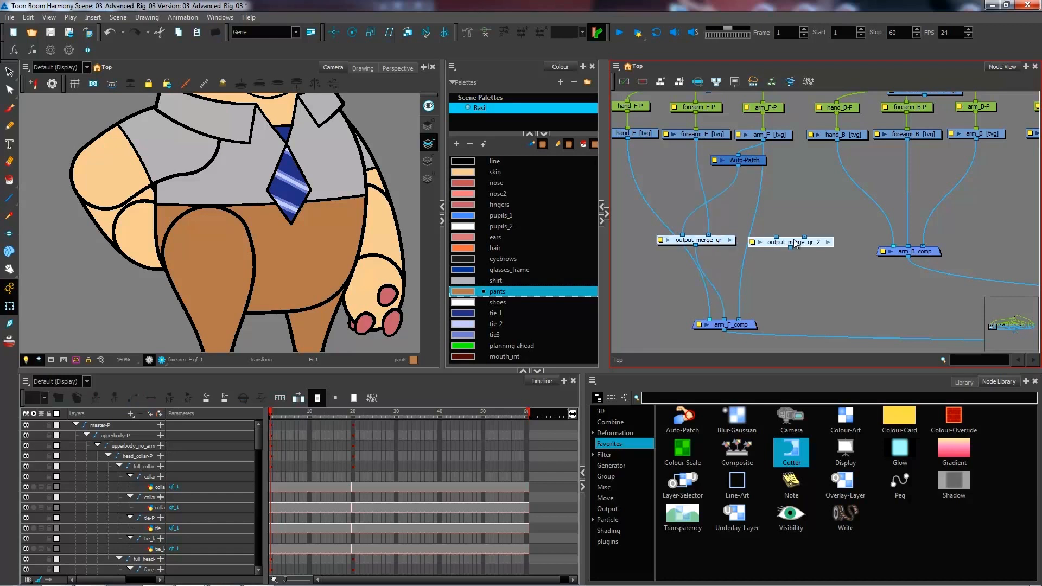
# Wire the duplicated output_merge_gr_2 group's output into arm_F_comp
pyautogui.click(790, 239)
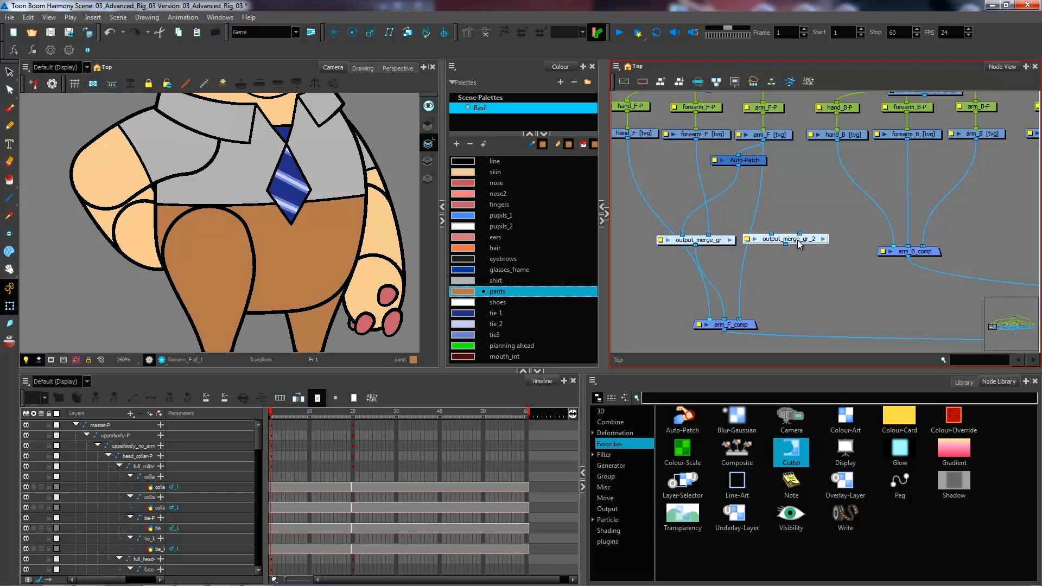
pyautogui.moveTo(786, 252)
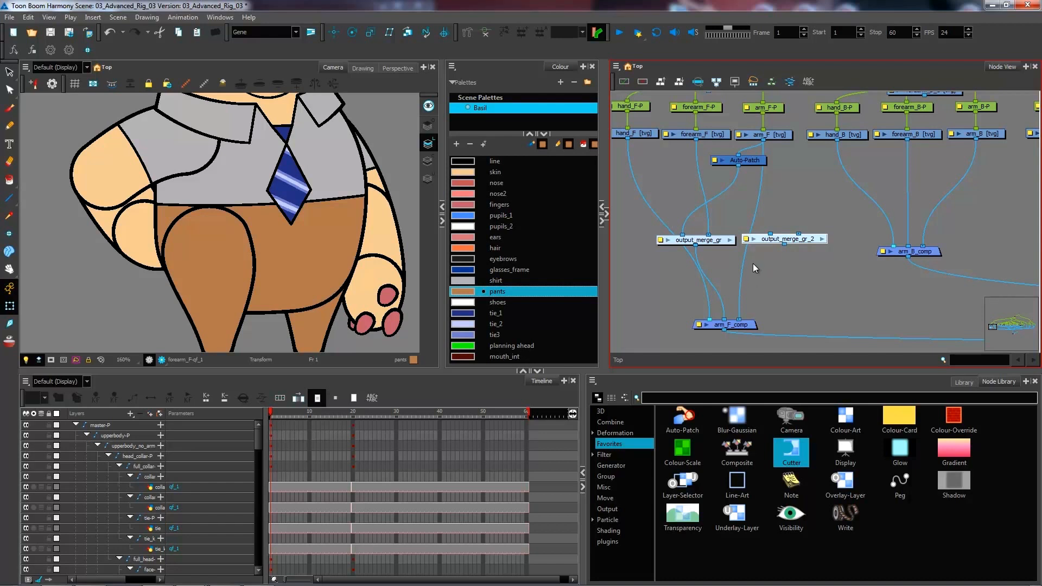
pyautogui.moveTo(738, 160); pyautogui.dragTo(771, 157)
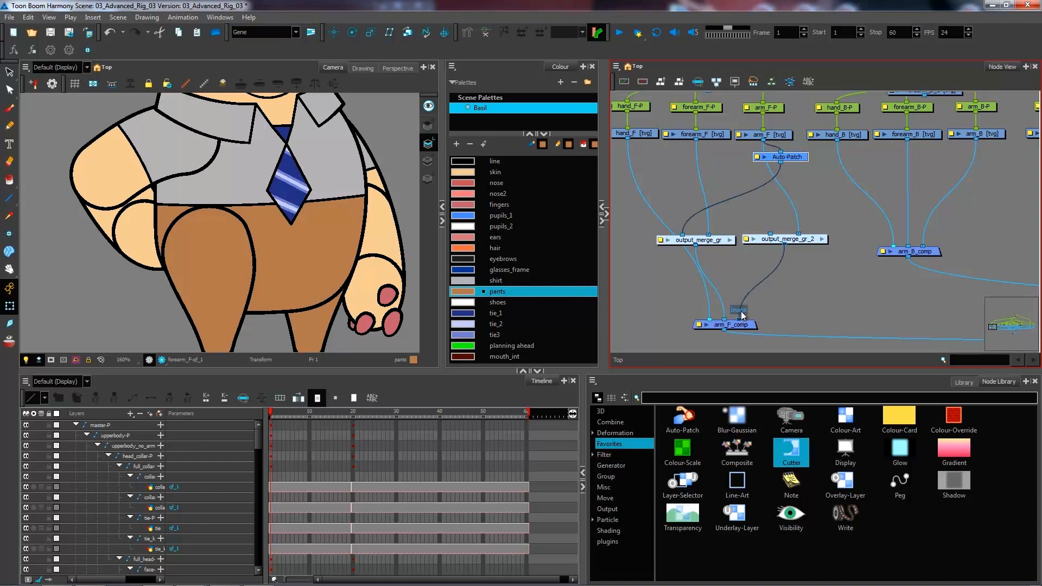
pyautogui.moveTo(804, 249)
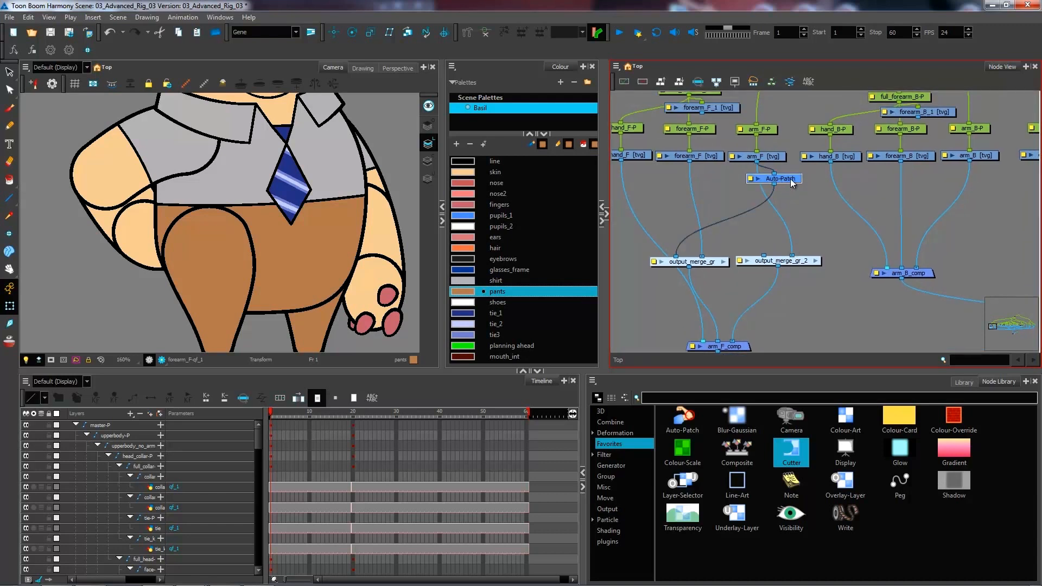
pyautogui.moveTo(777, 190)
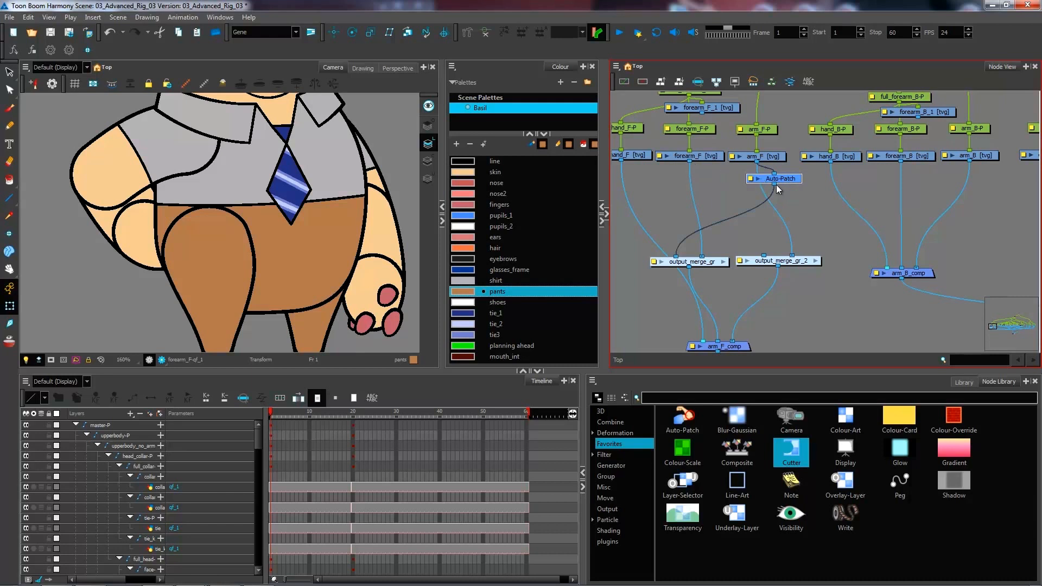
pyautogui.moveTo(666, 178)
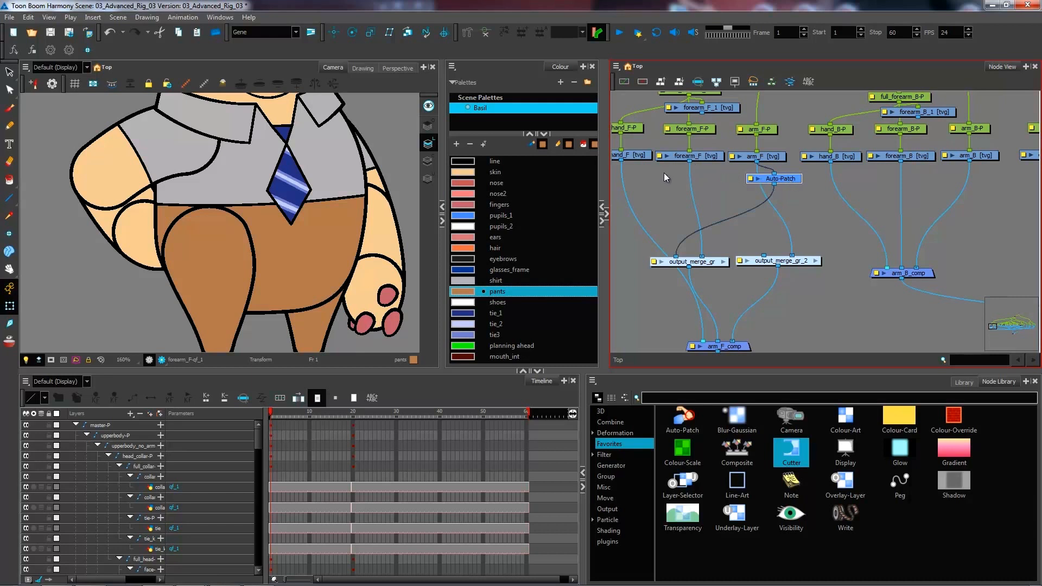